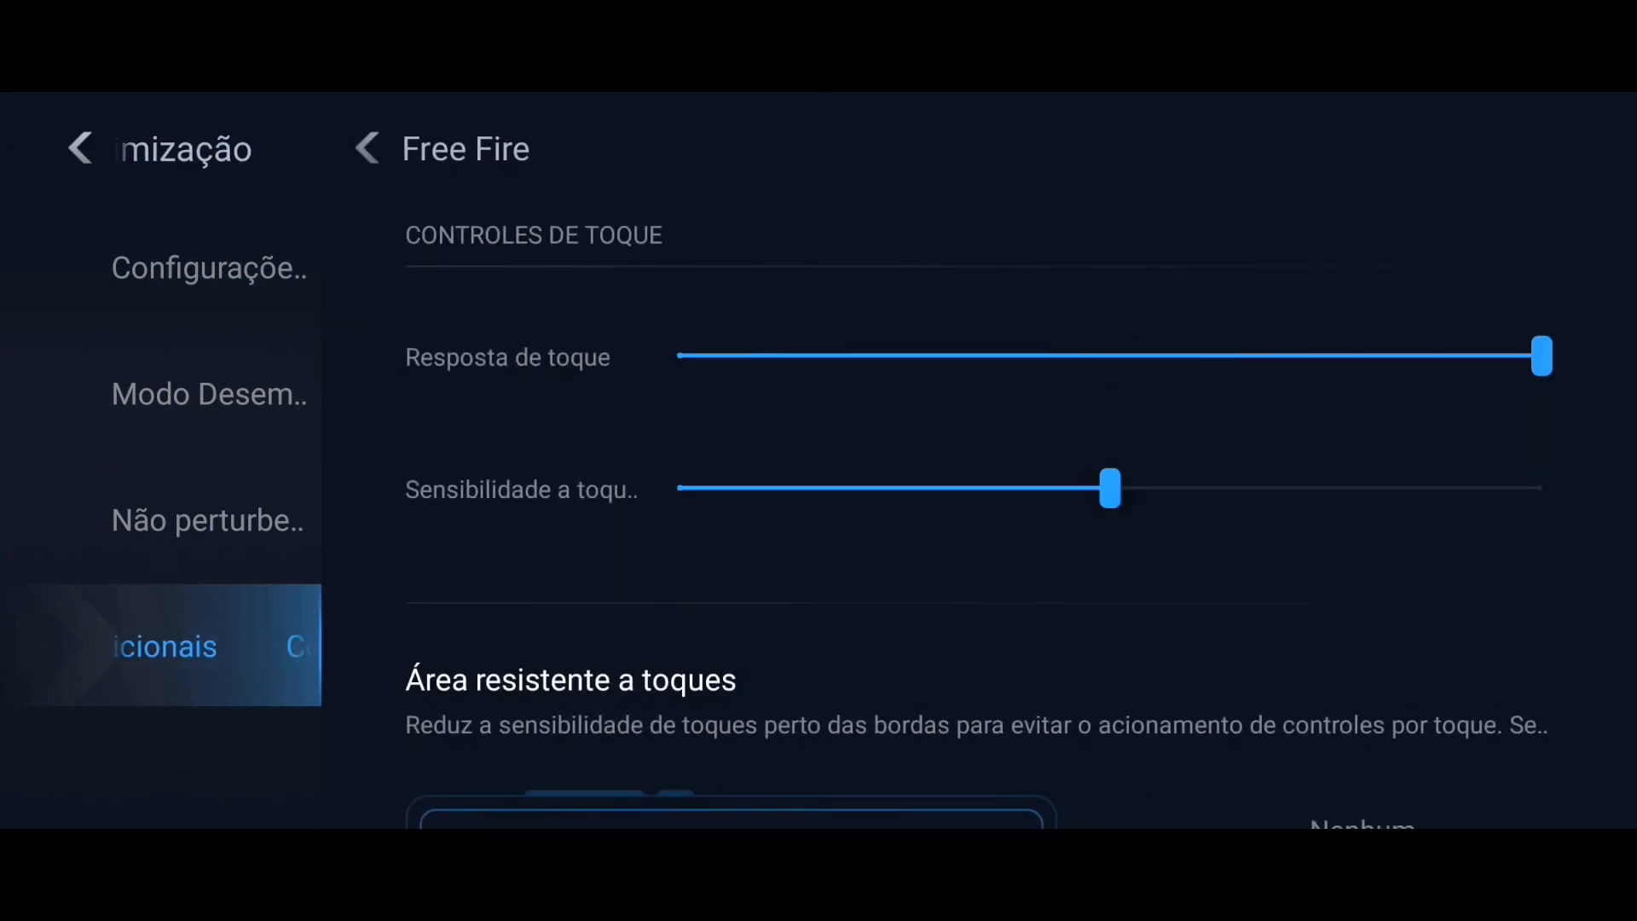
Apply Grande edge-resistant area and Moderado visuals to Free Fire, then go to Settings.
{"action": "scroll", "scroll_direction": "down", "scroll_amount": 3}
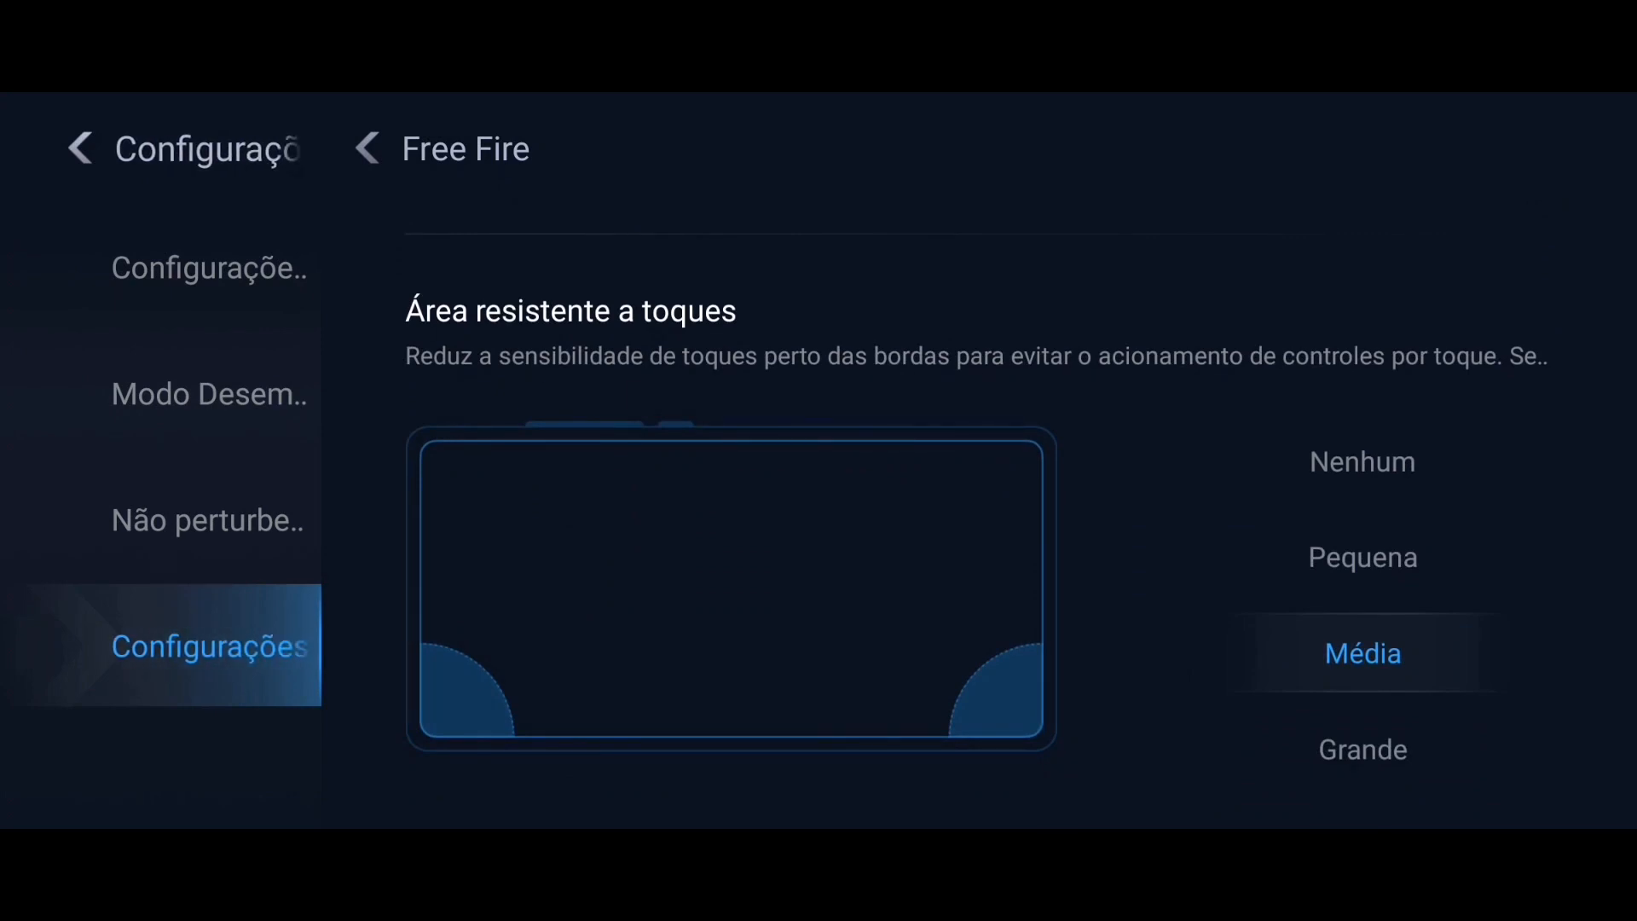
{"action": "scroll", "scroll_direction": "down", "scroll_amount": 3}
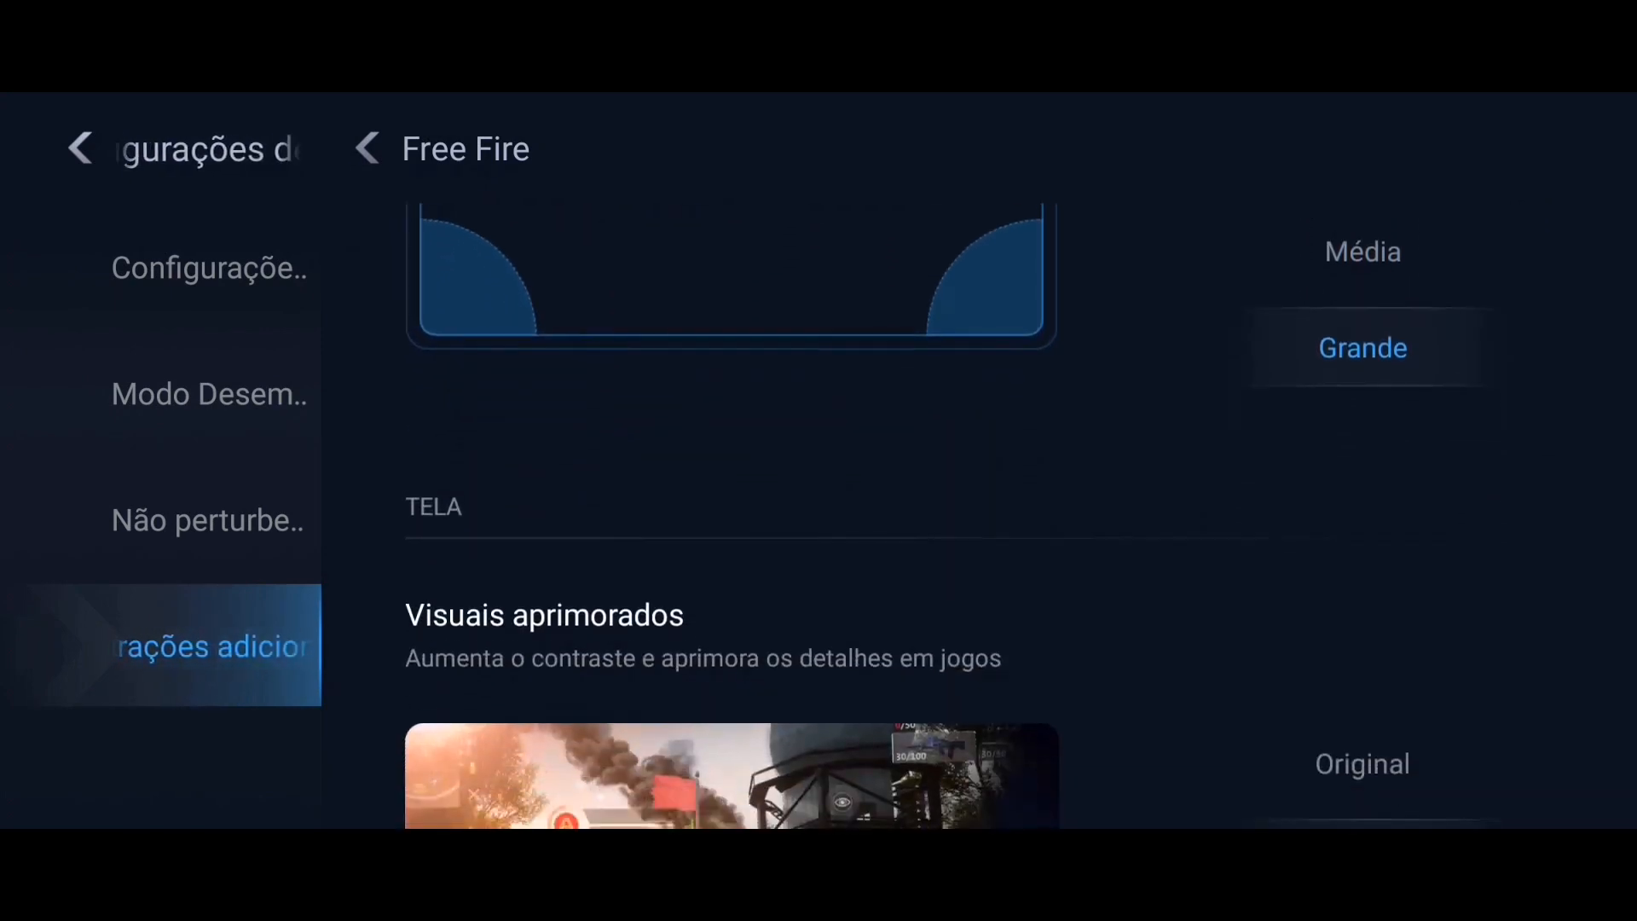
{"action": "scroll", "scroll_direction": "down", "scroll_amount": 3}
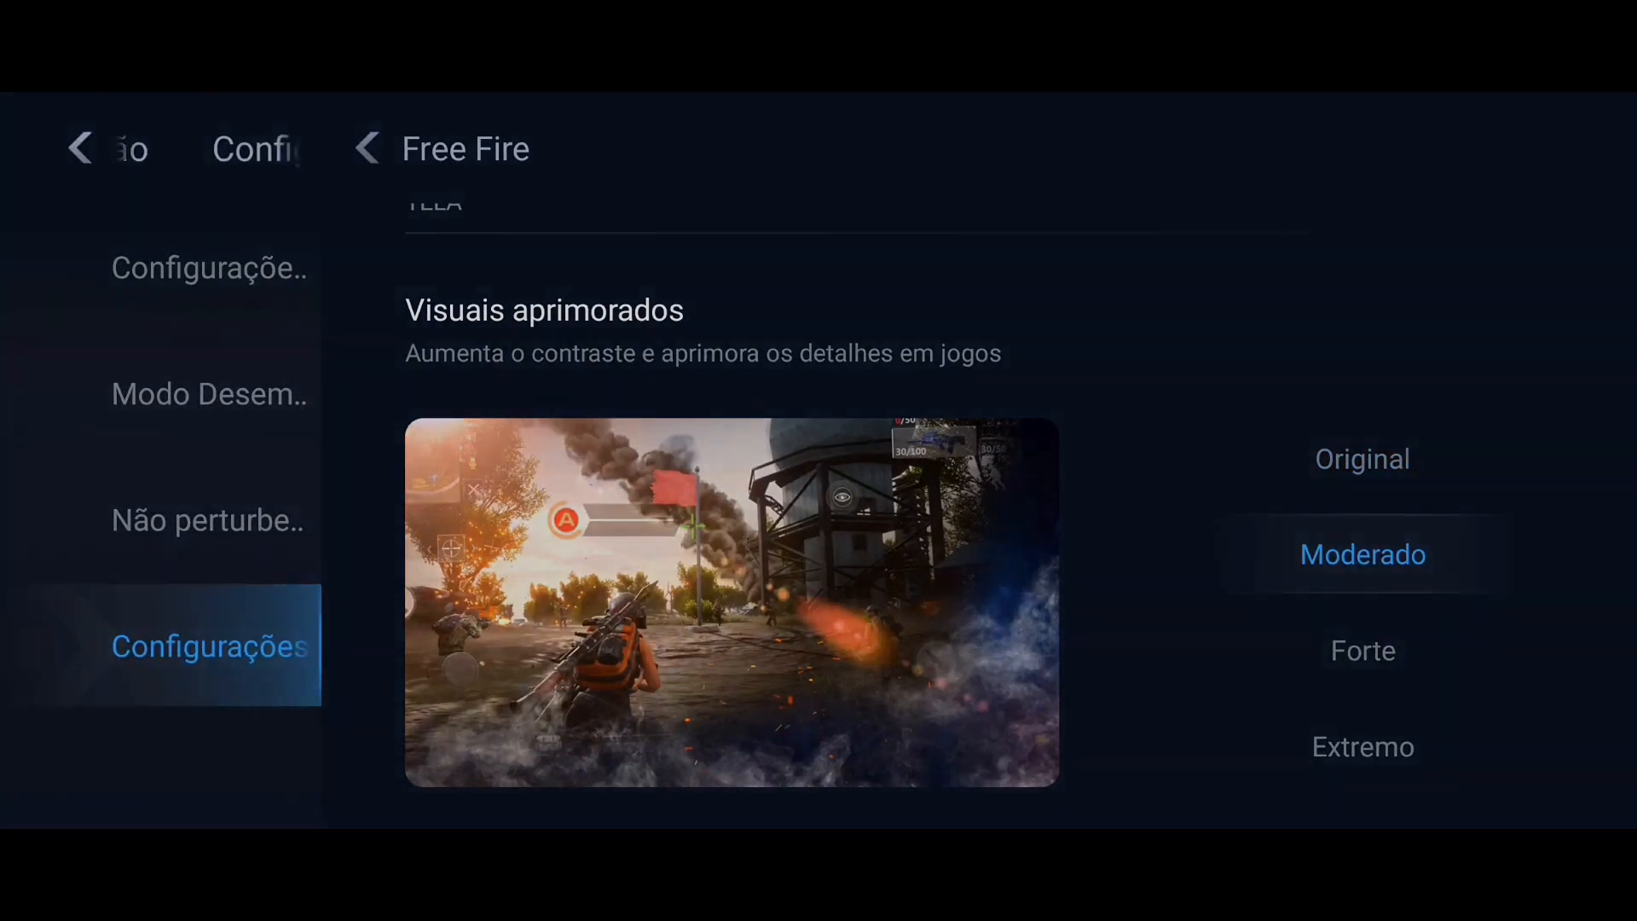
{"action": "left_click", "coordinate": [79, 148]}
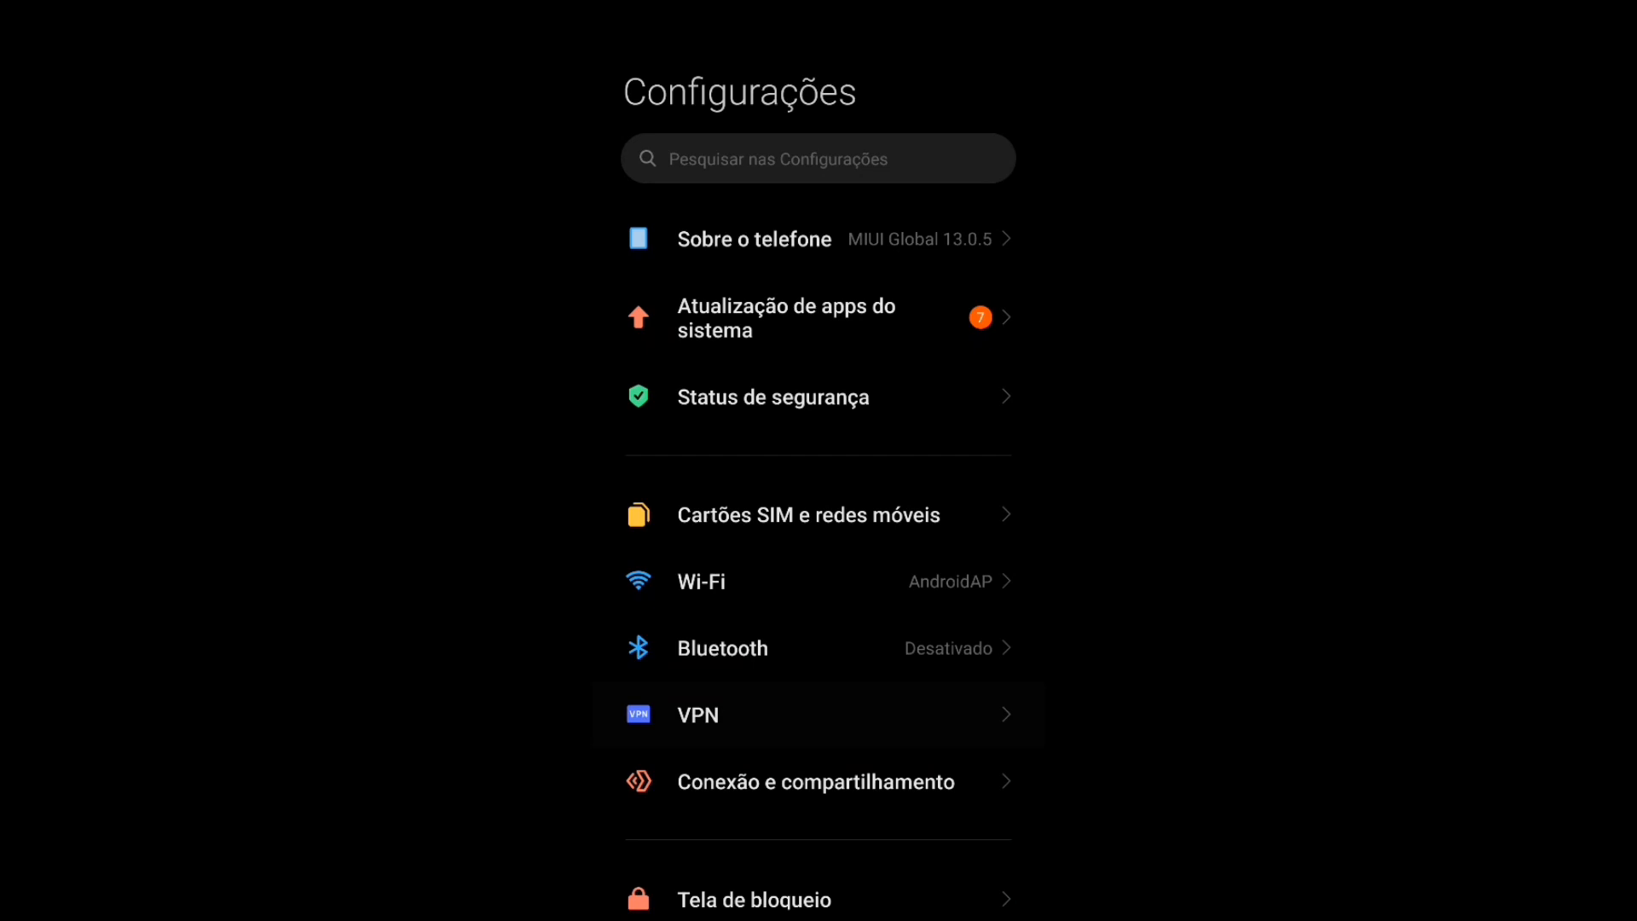
Open Acessibilidade from Configurações adicionais in Settings.
{"action": "scroll", "scroll_direction": "down", "scroll_amount": 3}
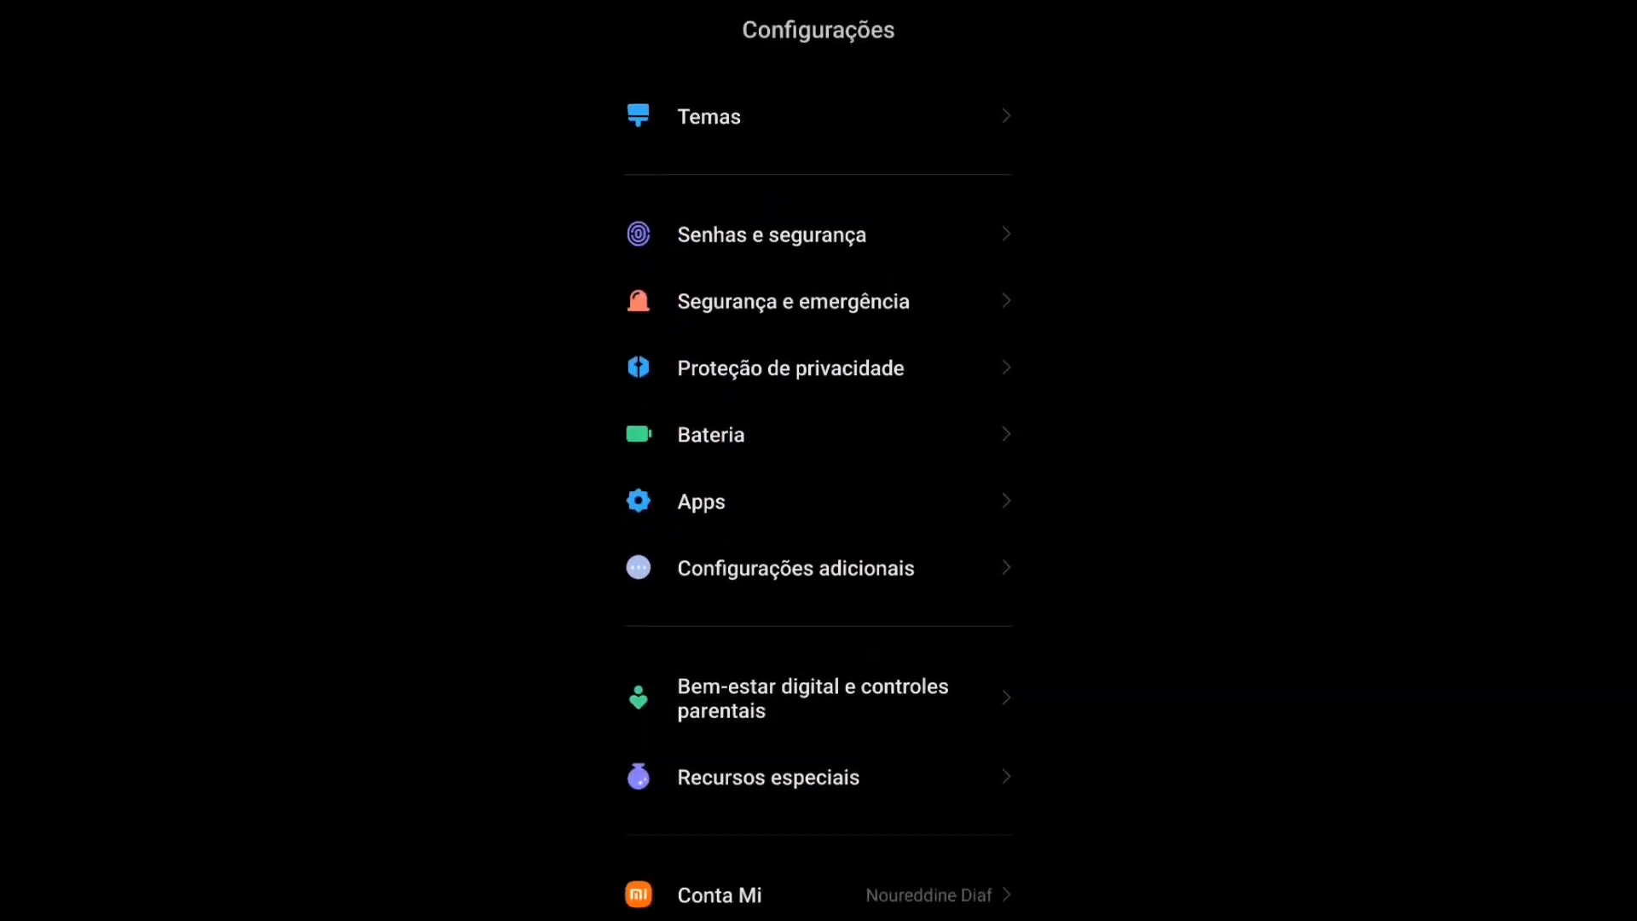
{"action": "left_click", "coordinate": [795, 567]}
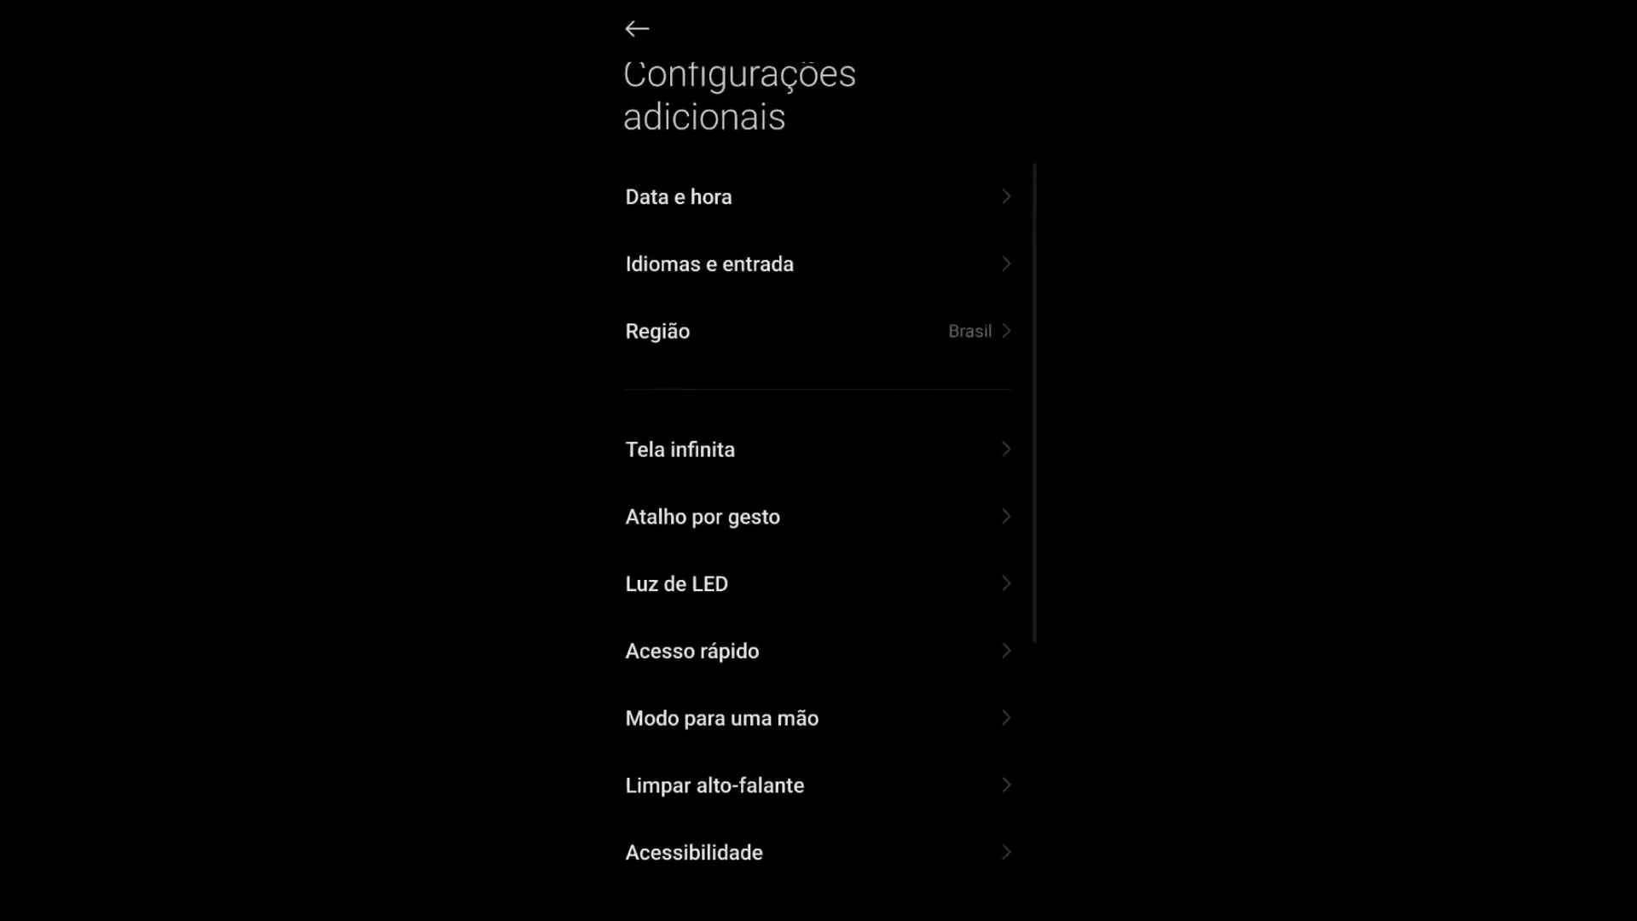
{"action": "scroll", "scroll_direction": "down", "scroll_amount": 3}
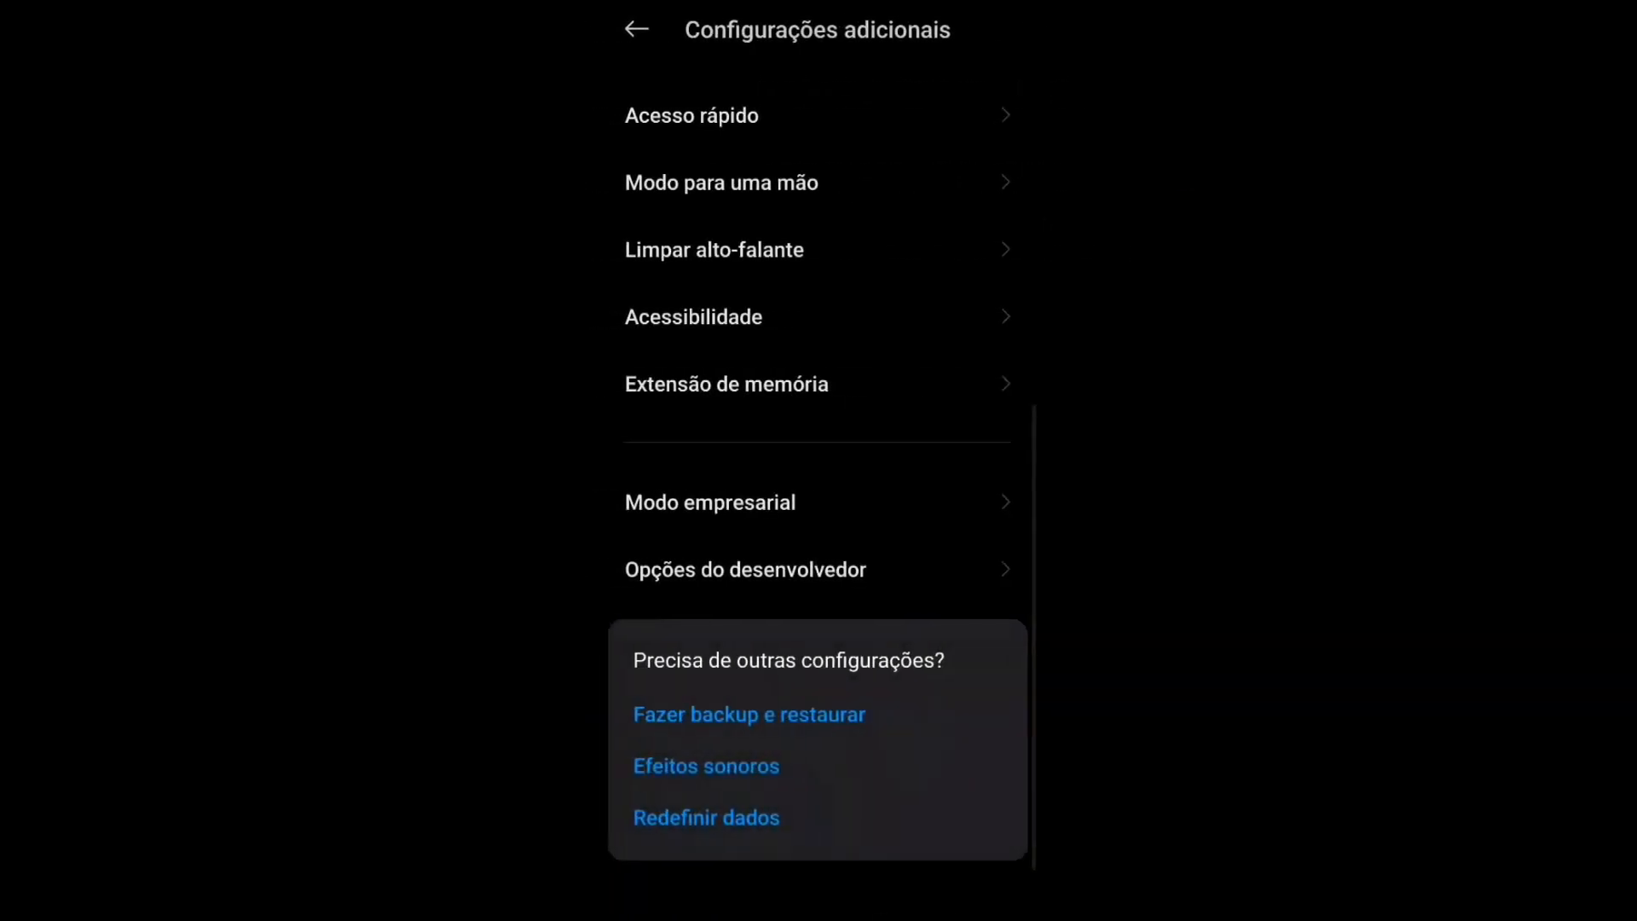
{"action": "left_click", "coordinate": [692, 317]}
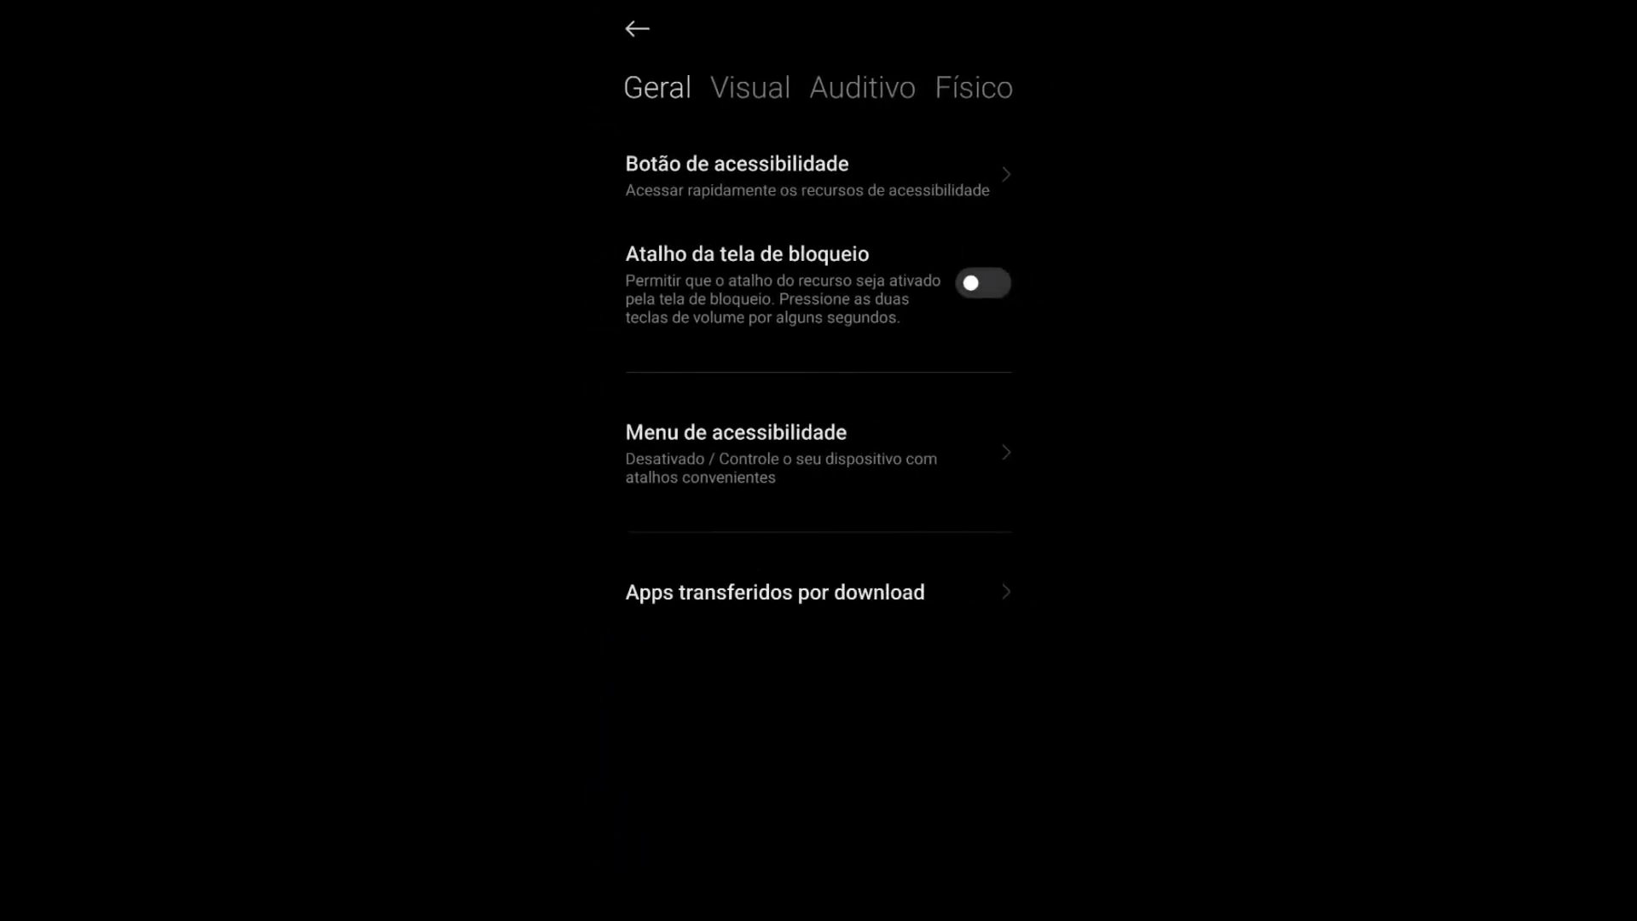
In the Físico accessibility options, set touch-and-hold delay to Curto.
{"action": "left_click", "coordinate": [861, 87]}
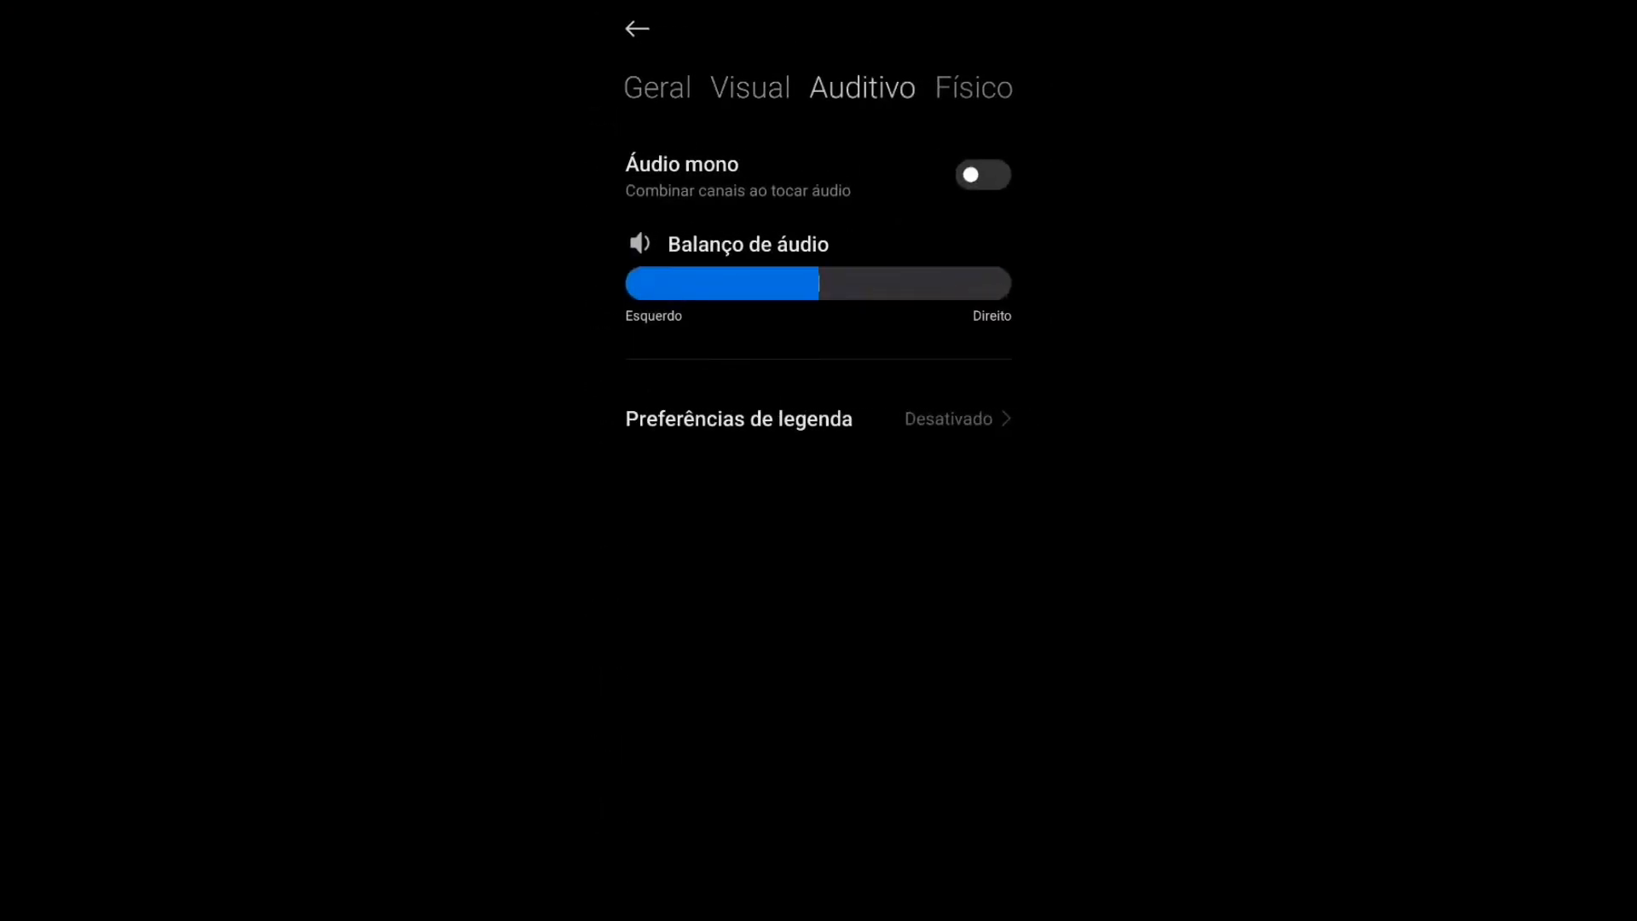
{"action": "left_click", "coordinate": [972, 87]}
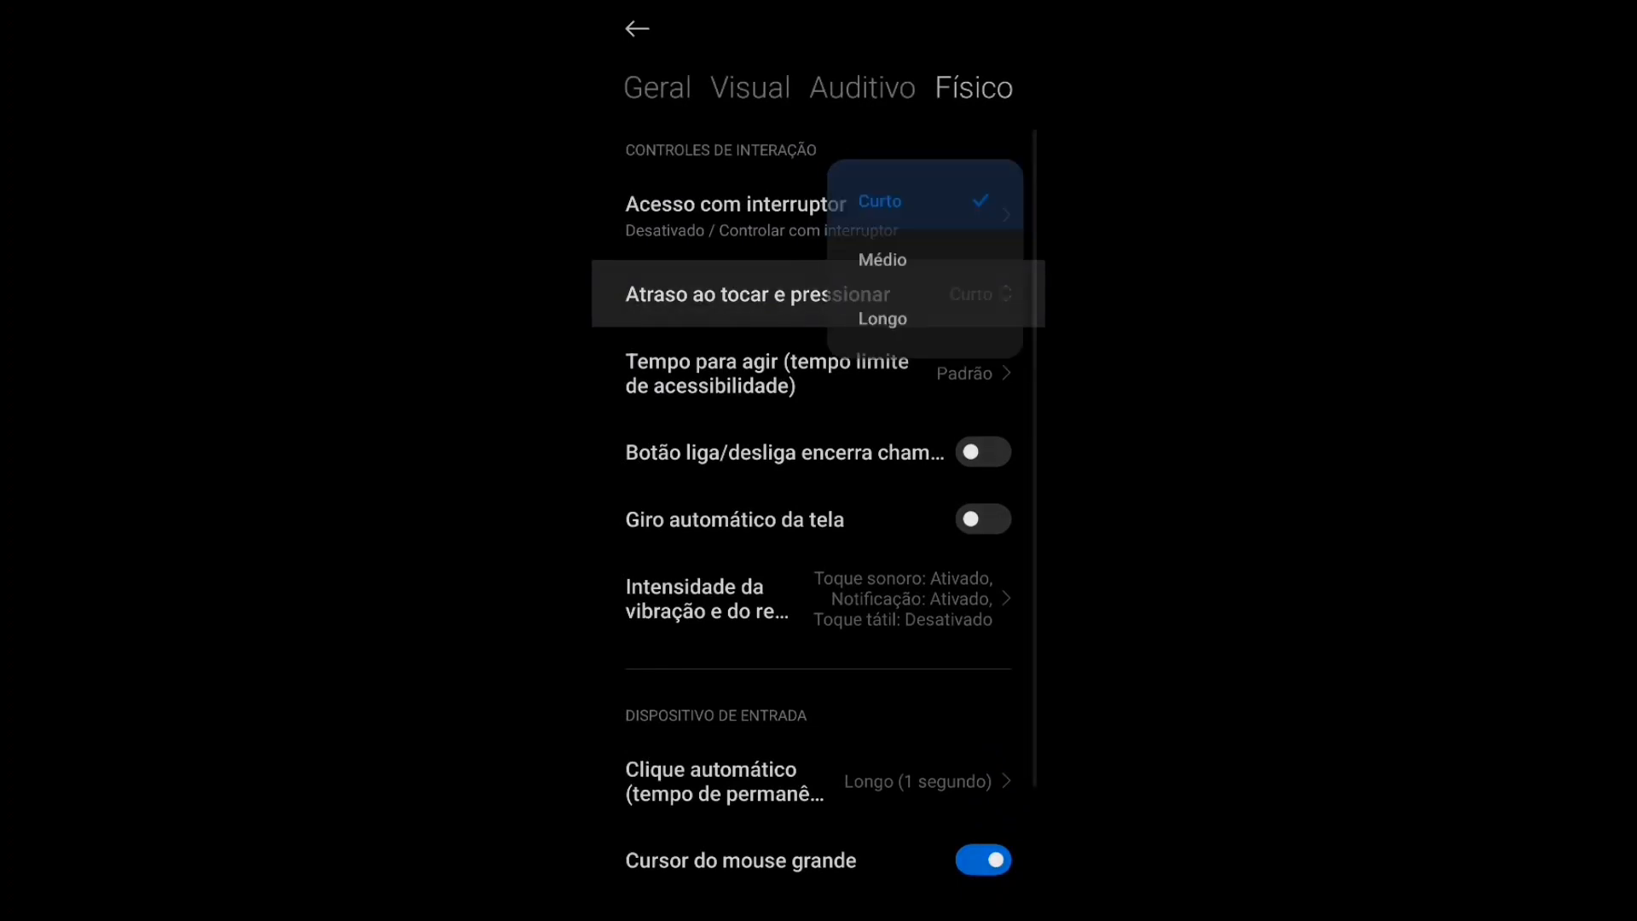
{"action": "left_click", "coordinate": [879, 200]}
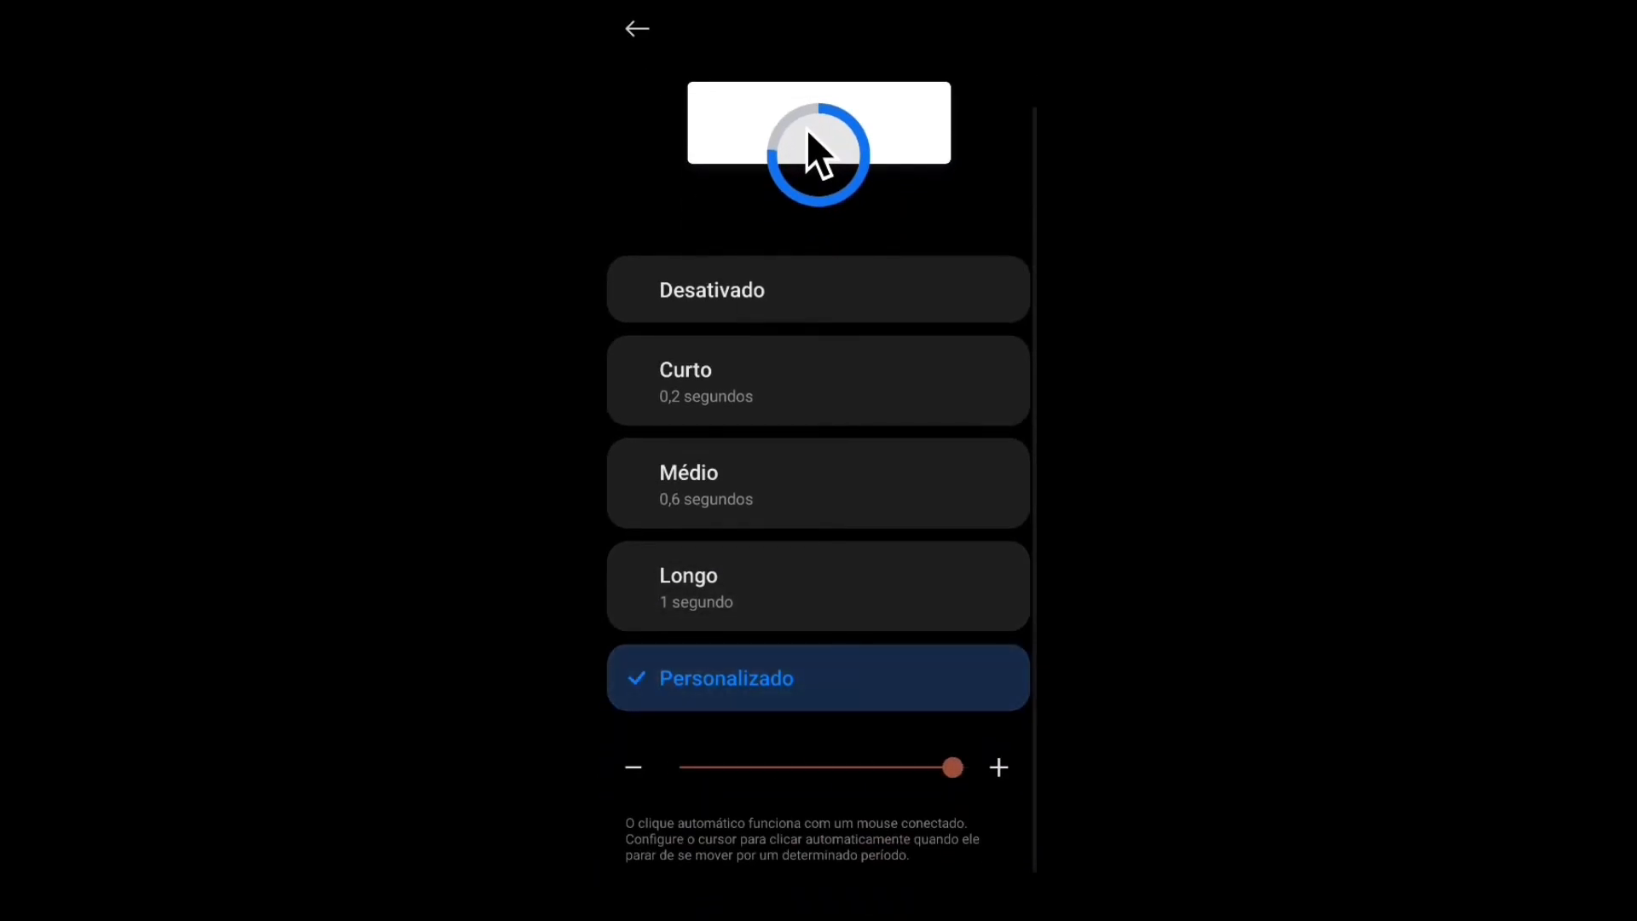
Return from accessibility to the Configurações adicionais list.
{"action": "left_click", "coordinate": [637, 28]}
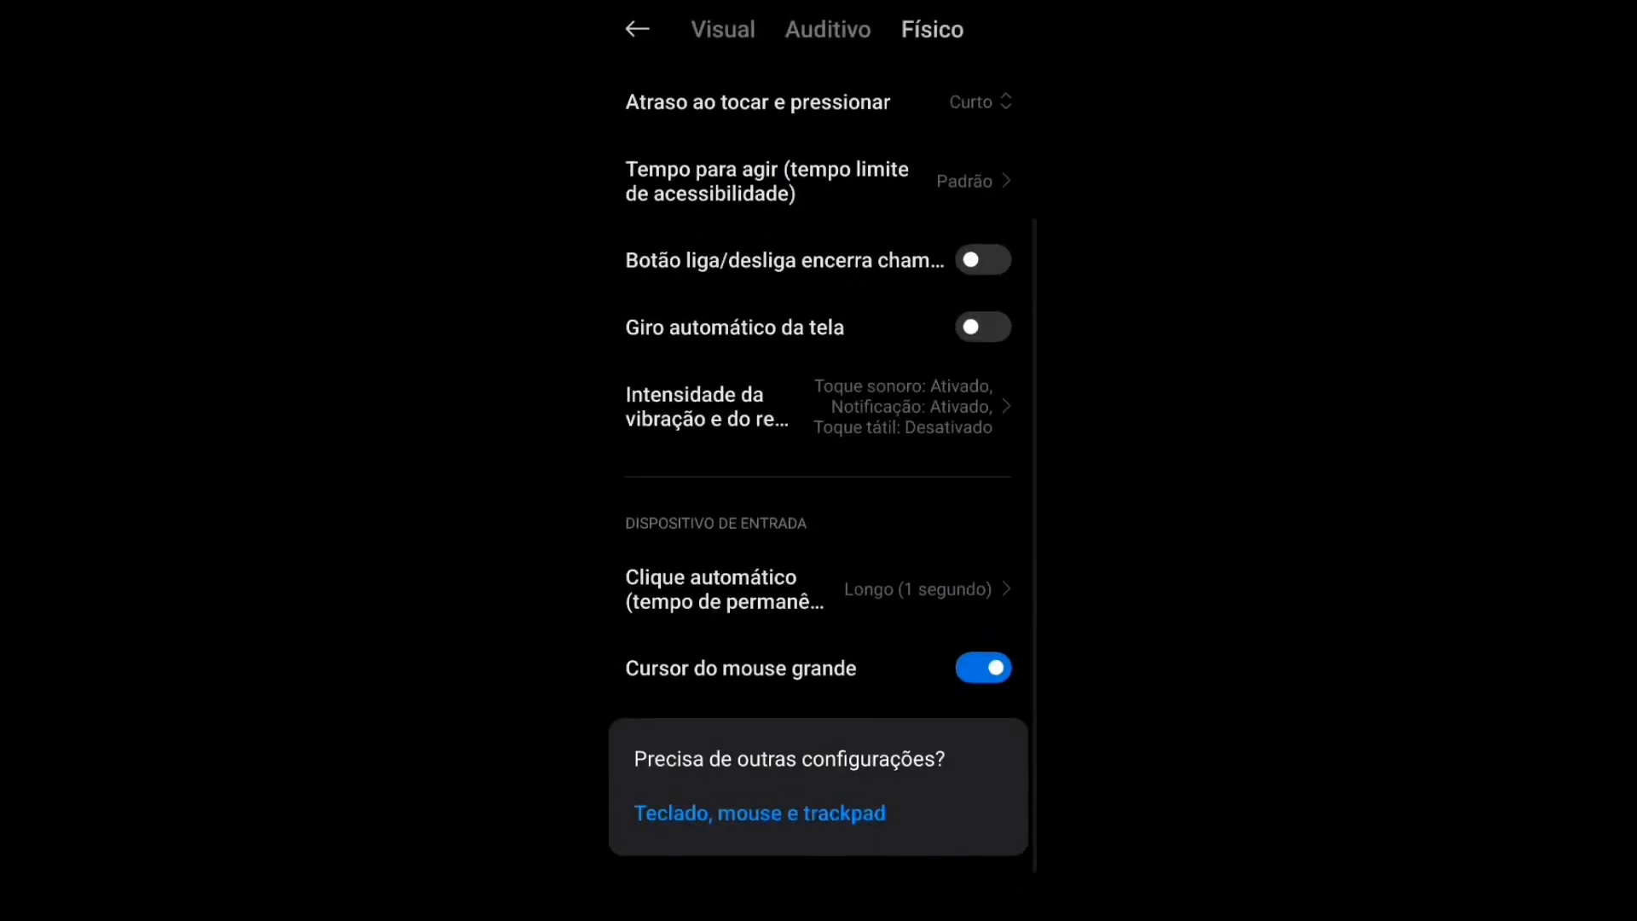
{"action": "left_click", "coordinate": [759, 814]}
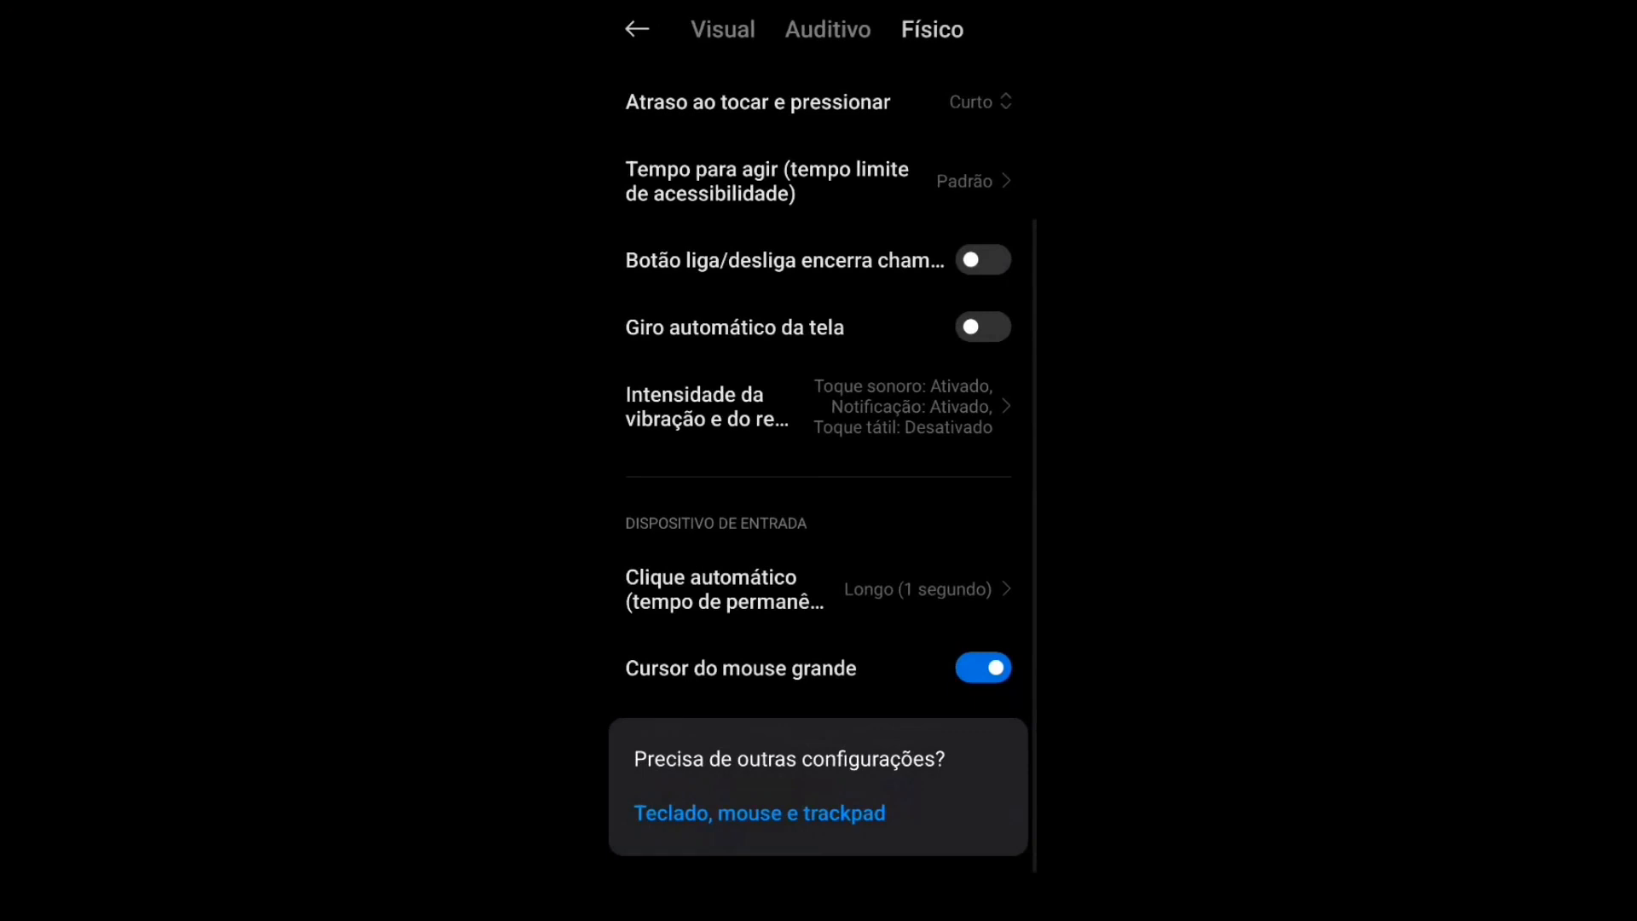
{"action": "left_click", "coordinate": [638, 29]}
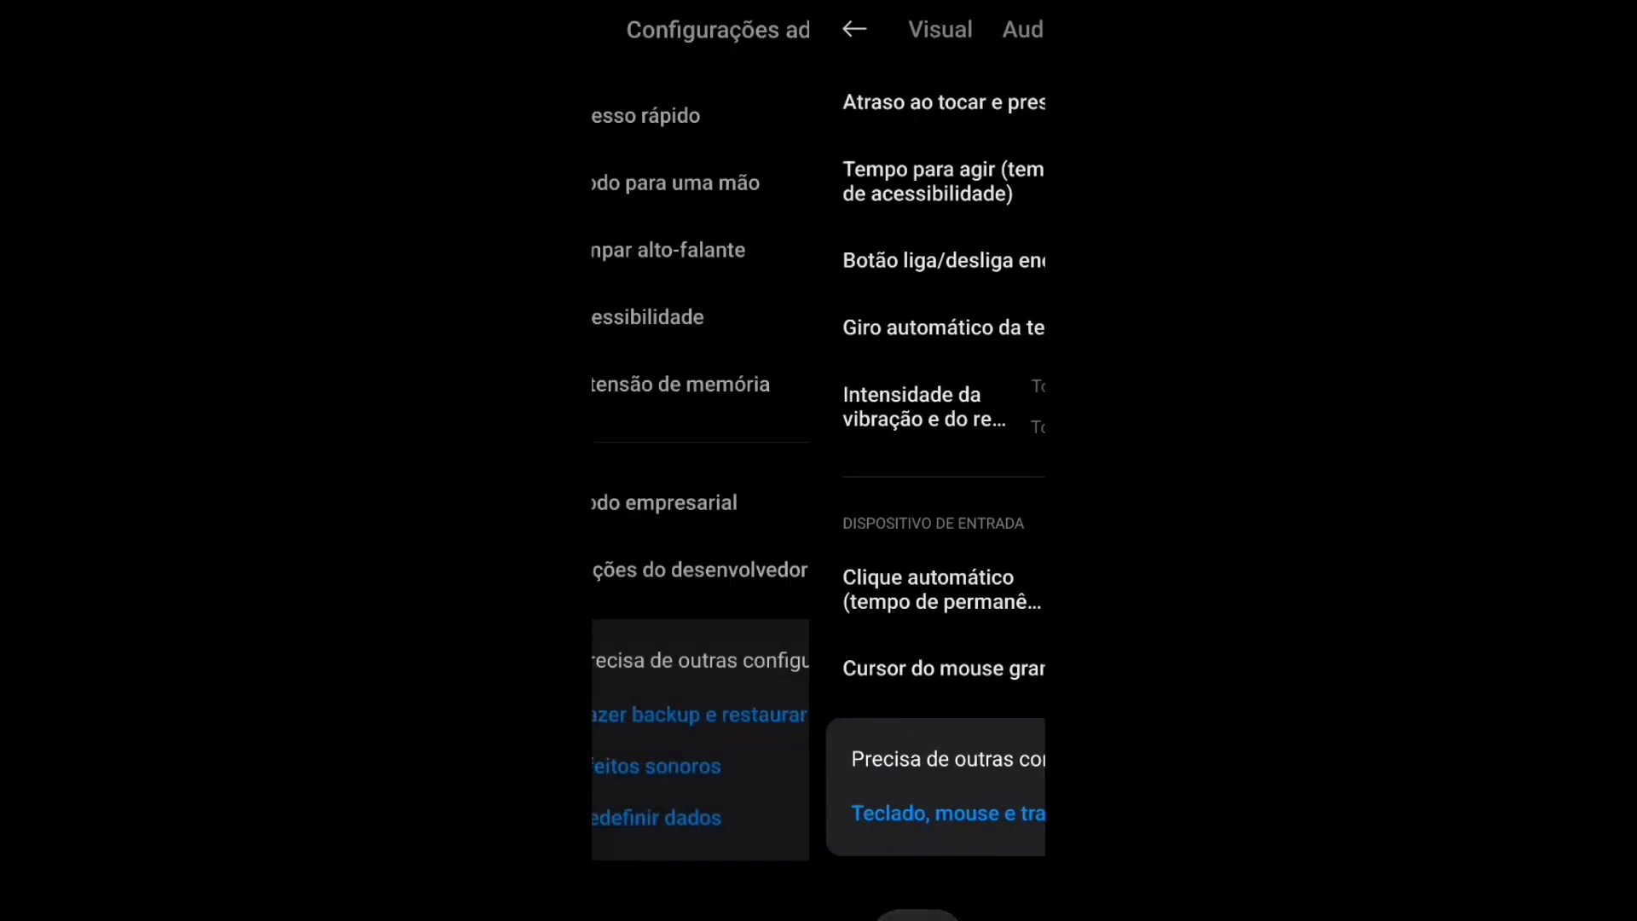
Open Opções do desenvolvedor, keep animation scale 1x, and reach Menor largura (392).
{"action": "left_click", "coordinate": [702, 568]}
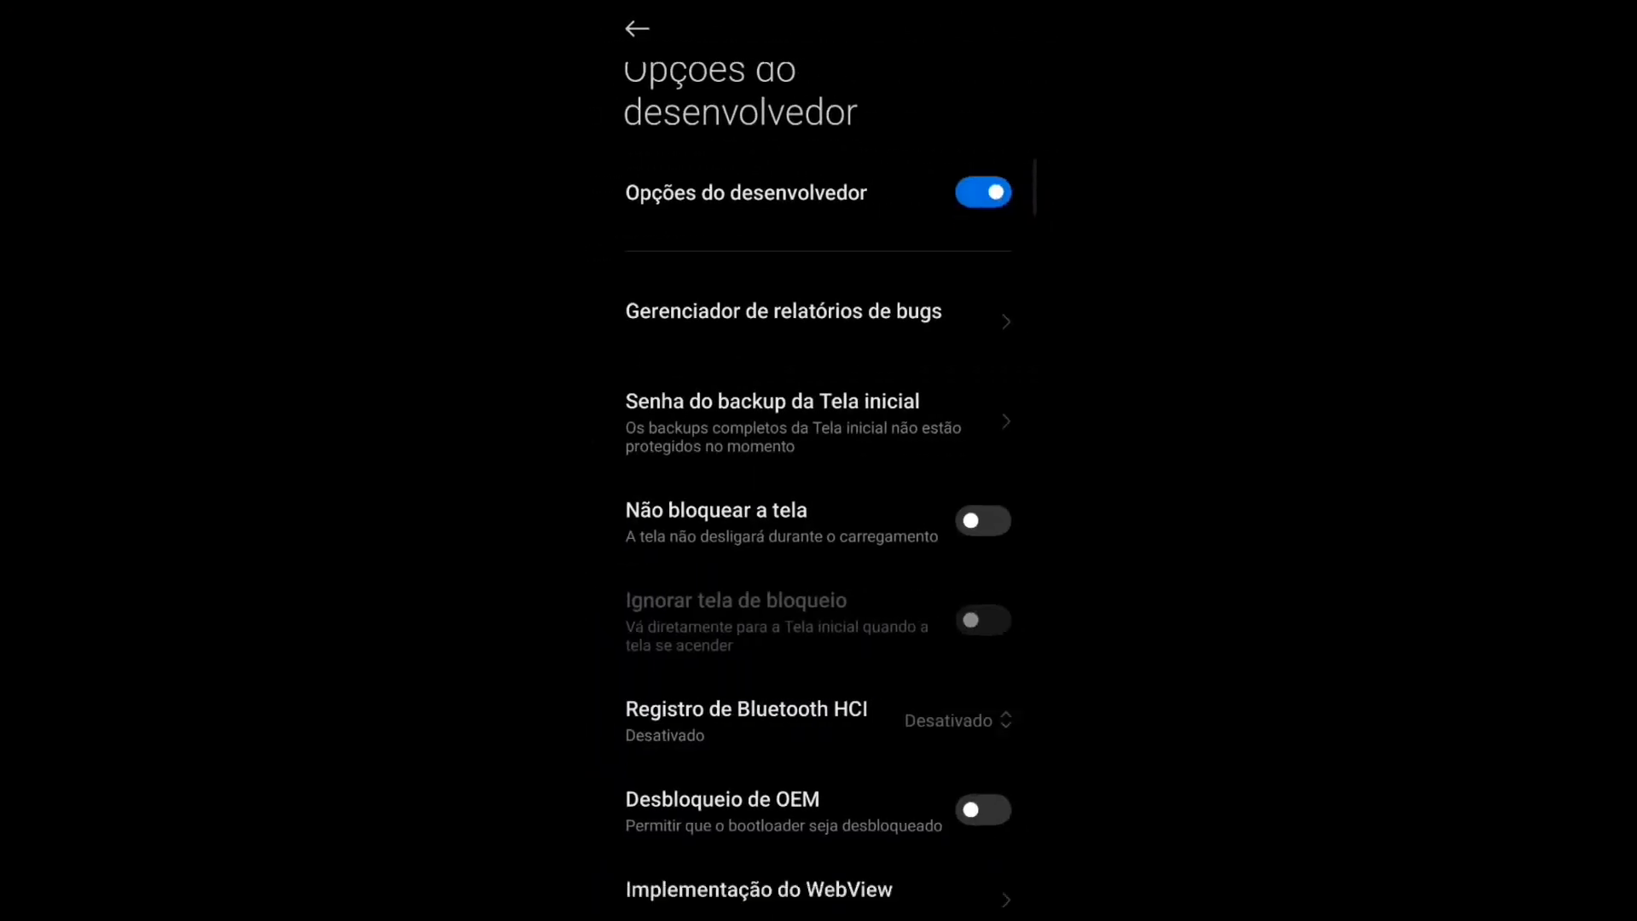
{"action": "scroll", "scroll_direction": "down", "scroll_amount": 3}
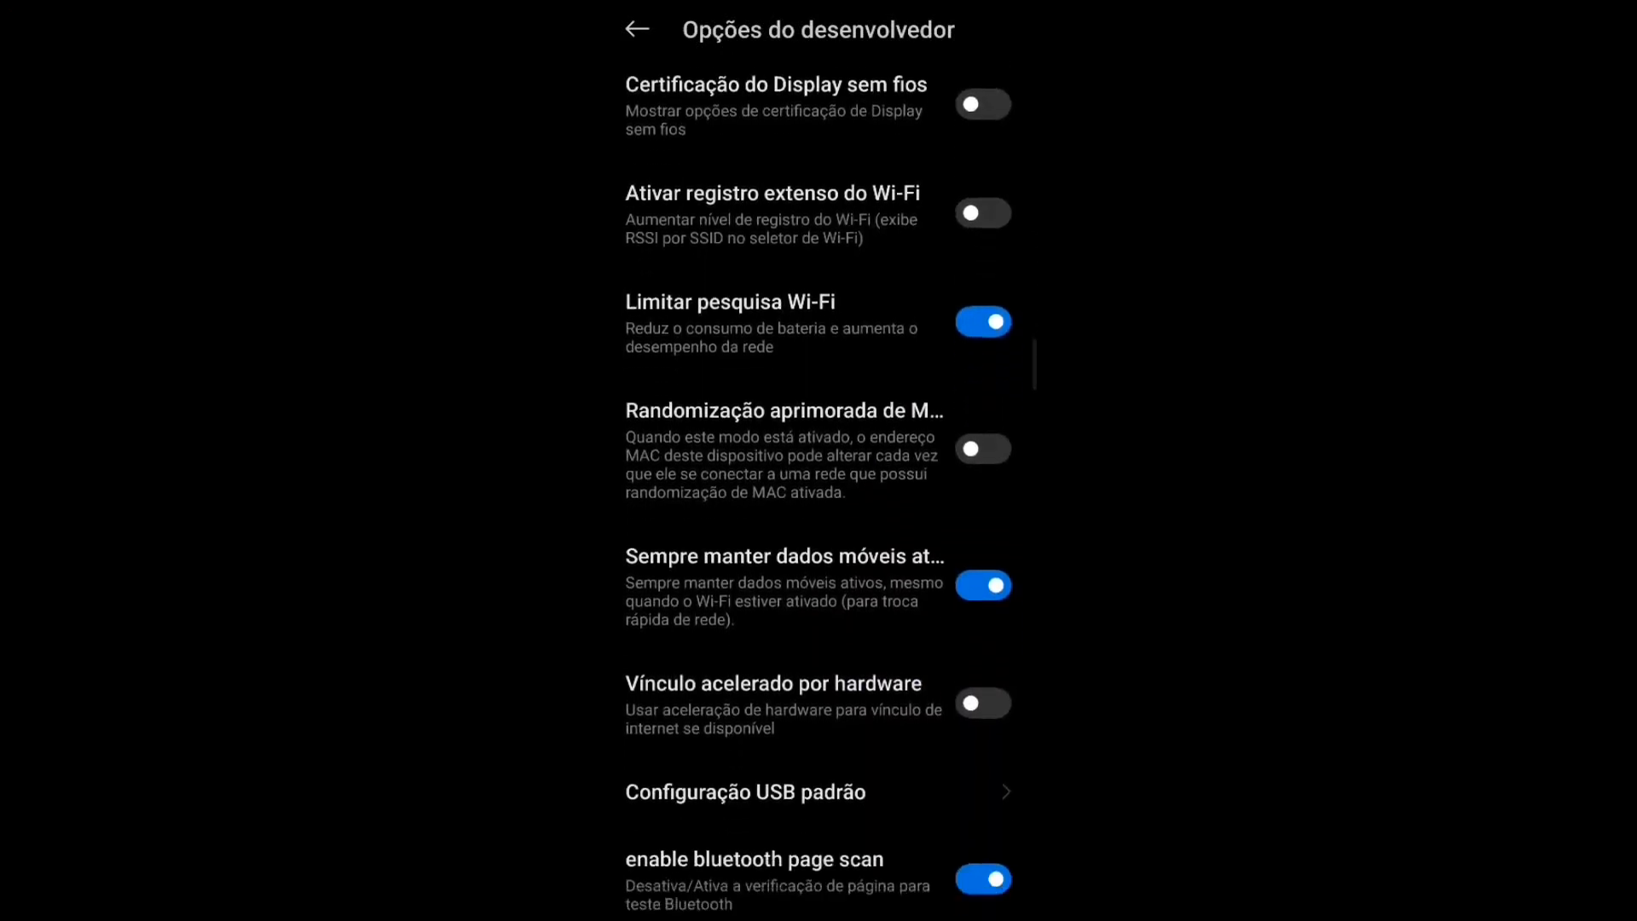
{"action": "scroll", "scroll_direction": "down", "scroll_amount": 3}
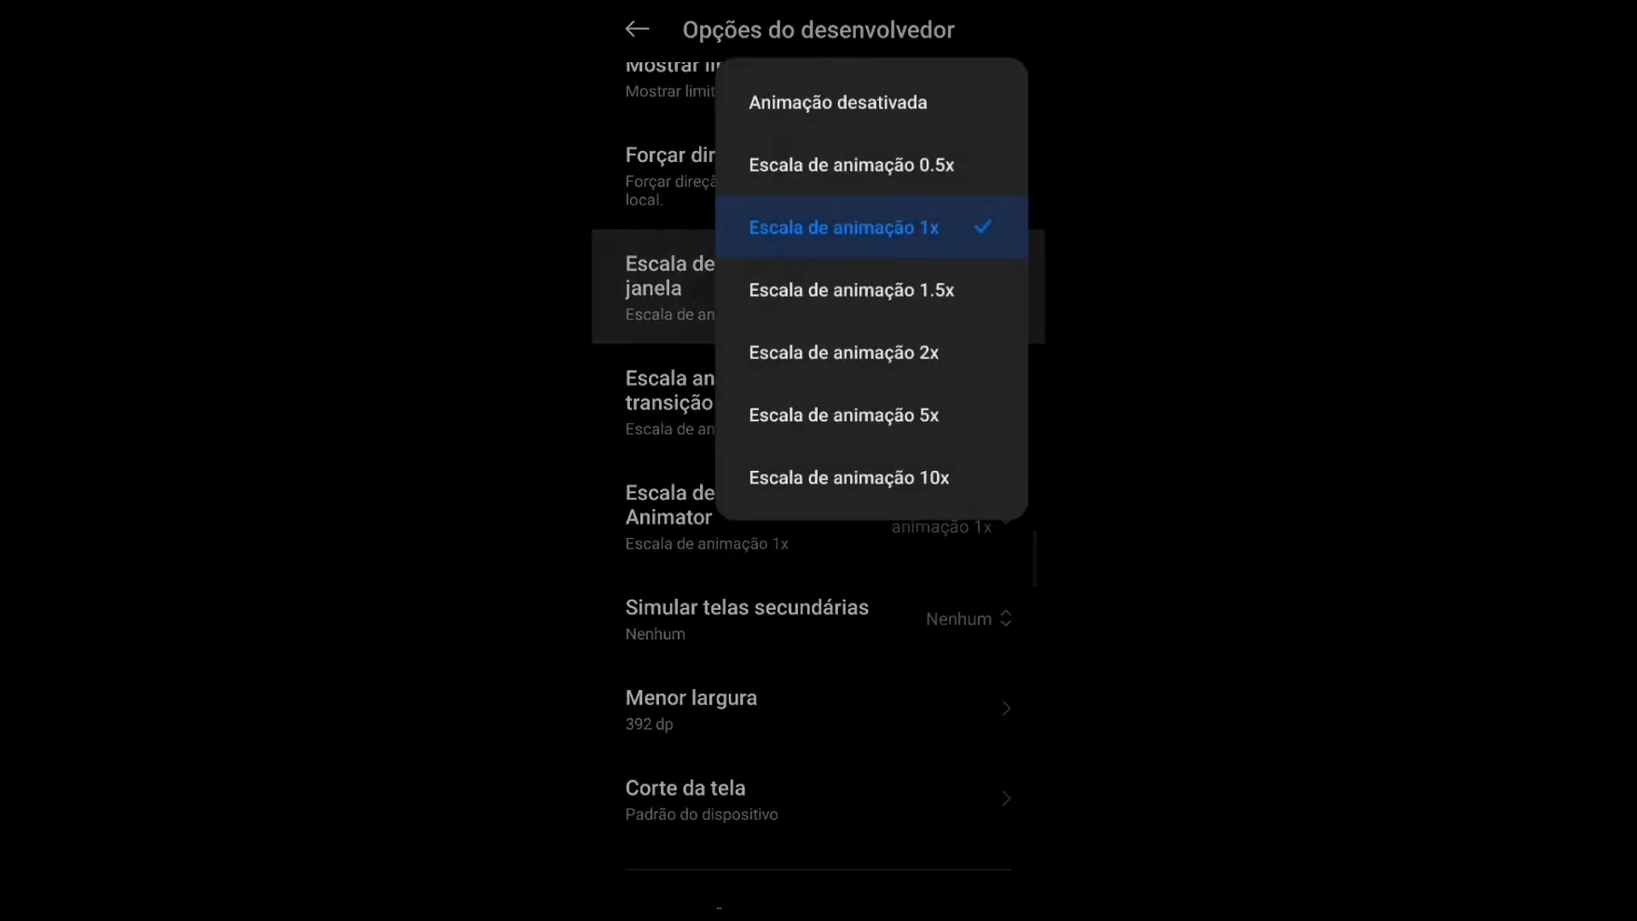
{"action": "left_click", "coordinate": [842, 227]}
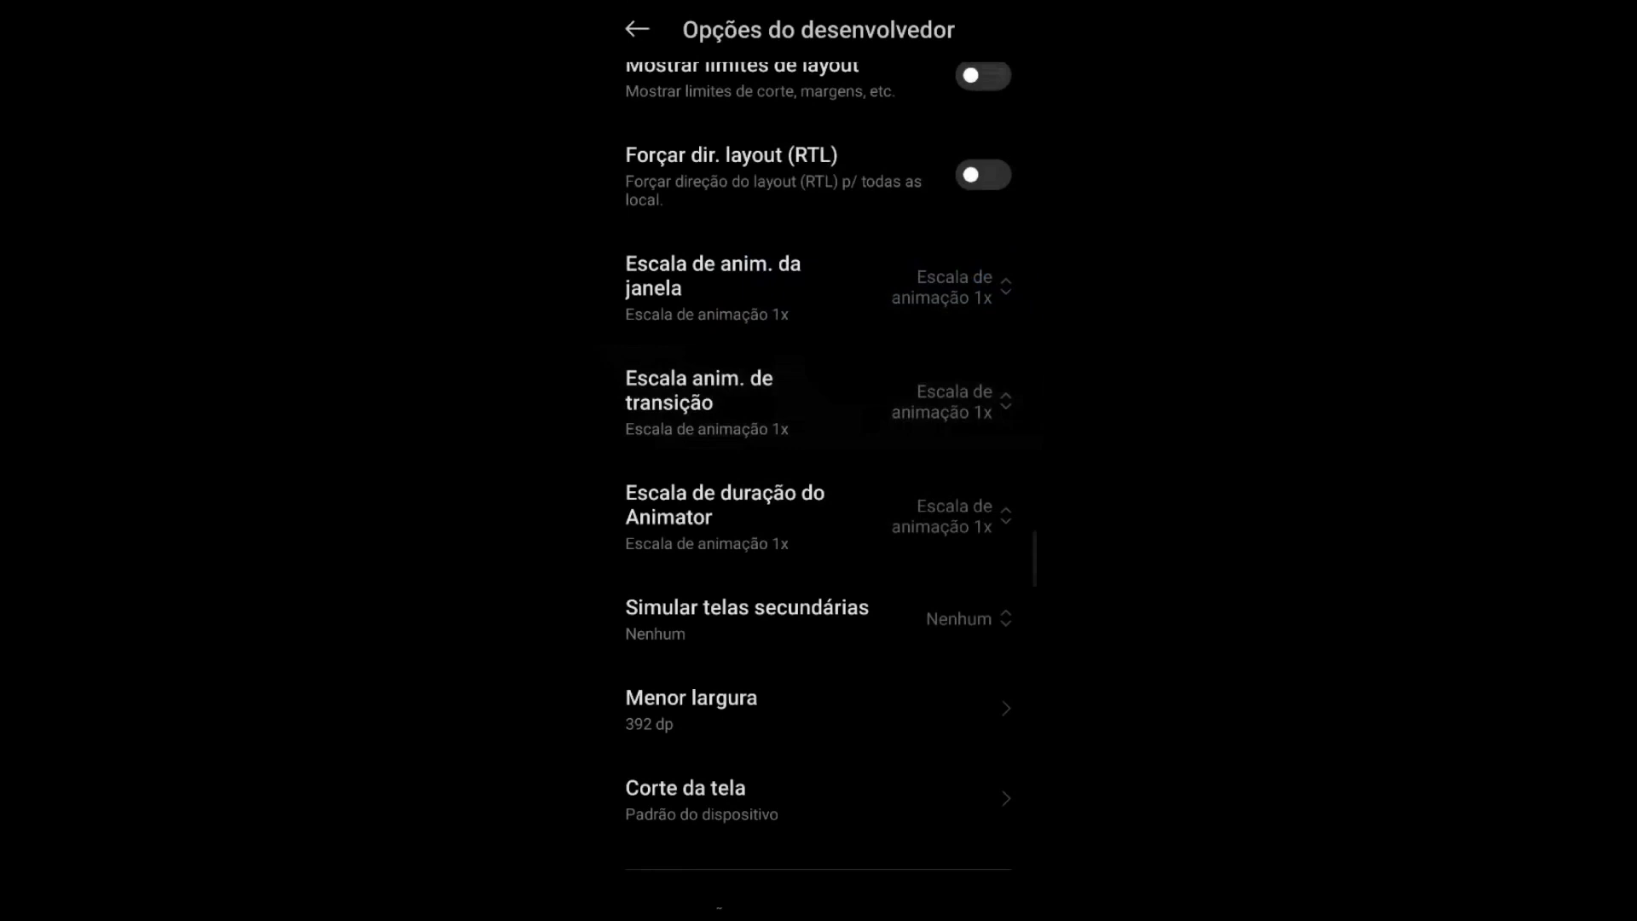
{"action": "scroll", "scroll_direction": "down", "scroll_amount": 3}
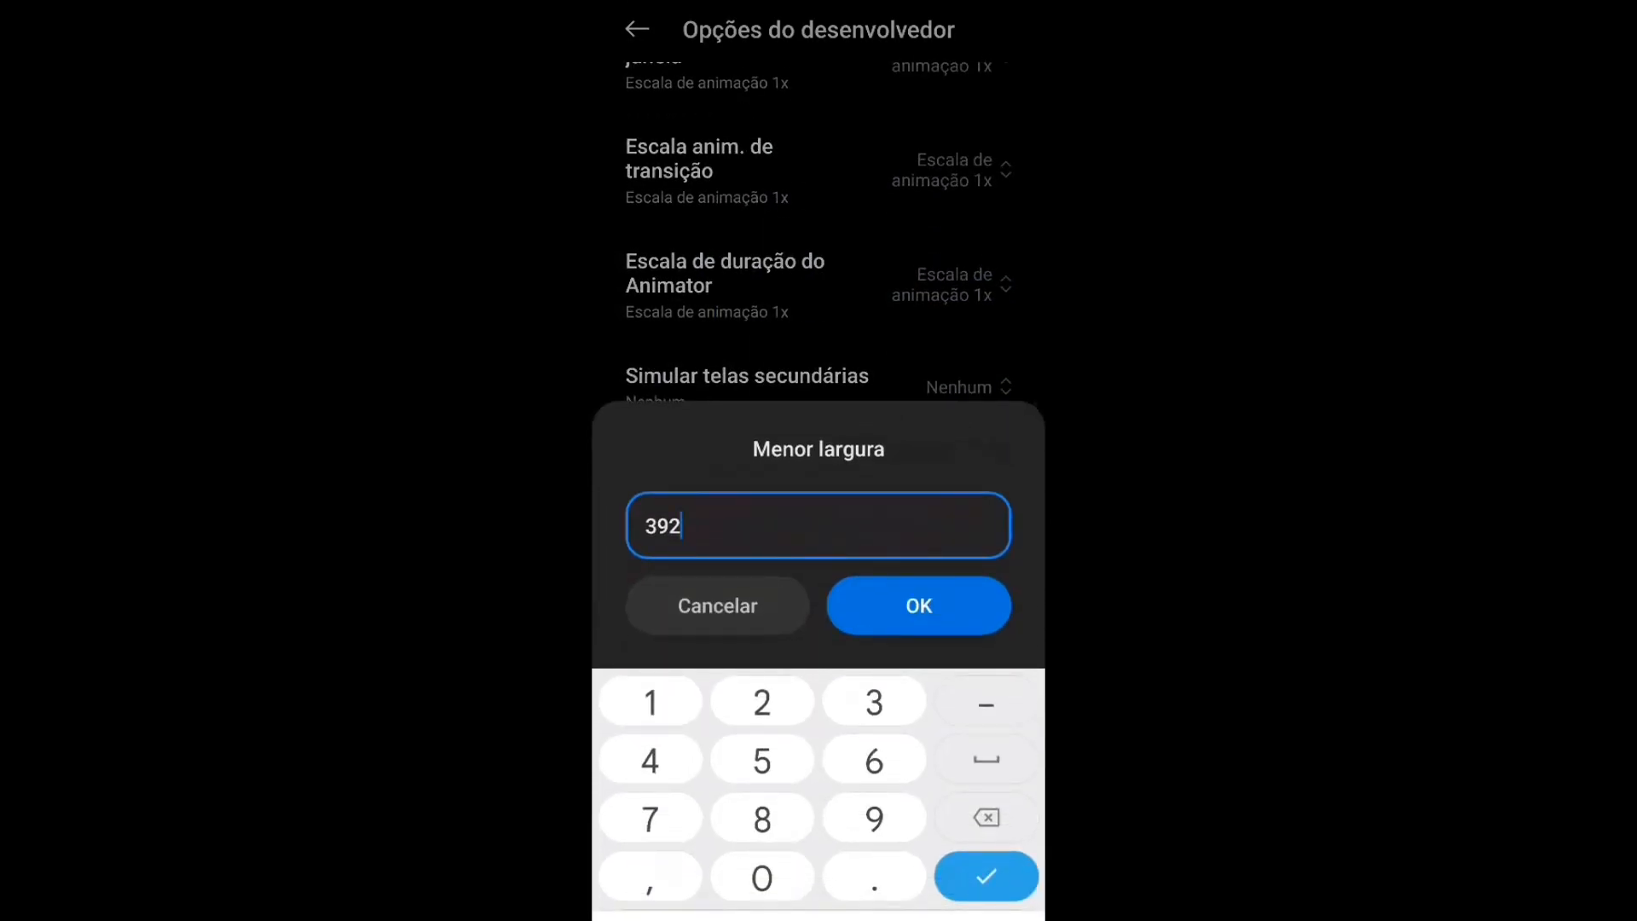
Enter 1400 as the Menor largura value and confirm with OK.
{"action": "type", "text": "14"}
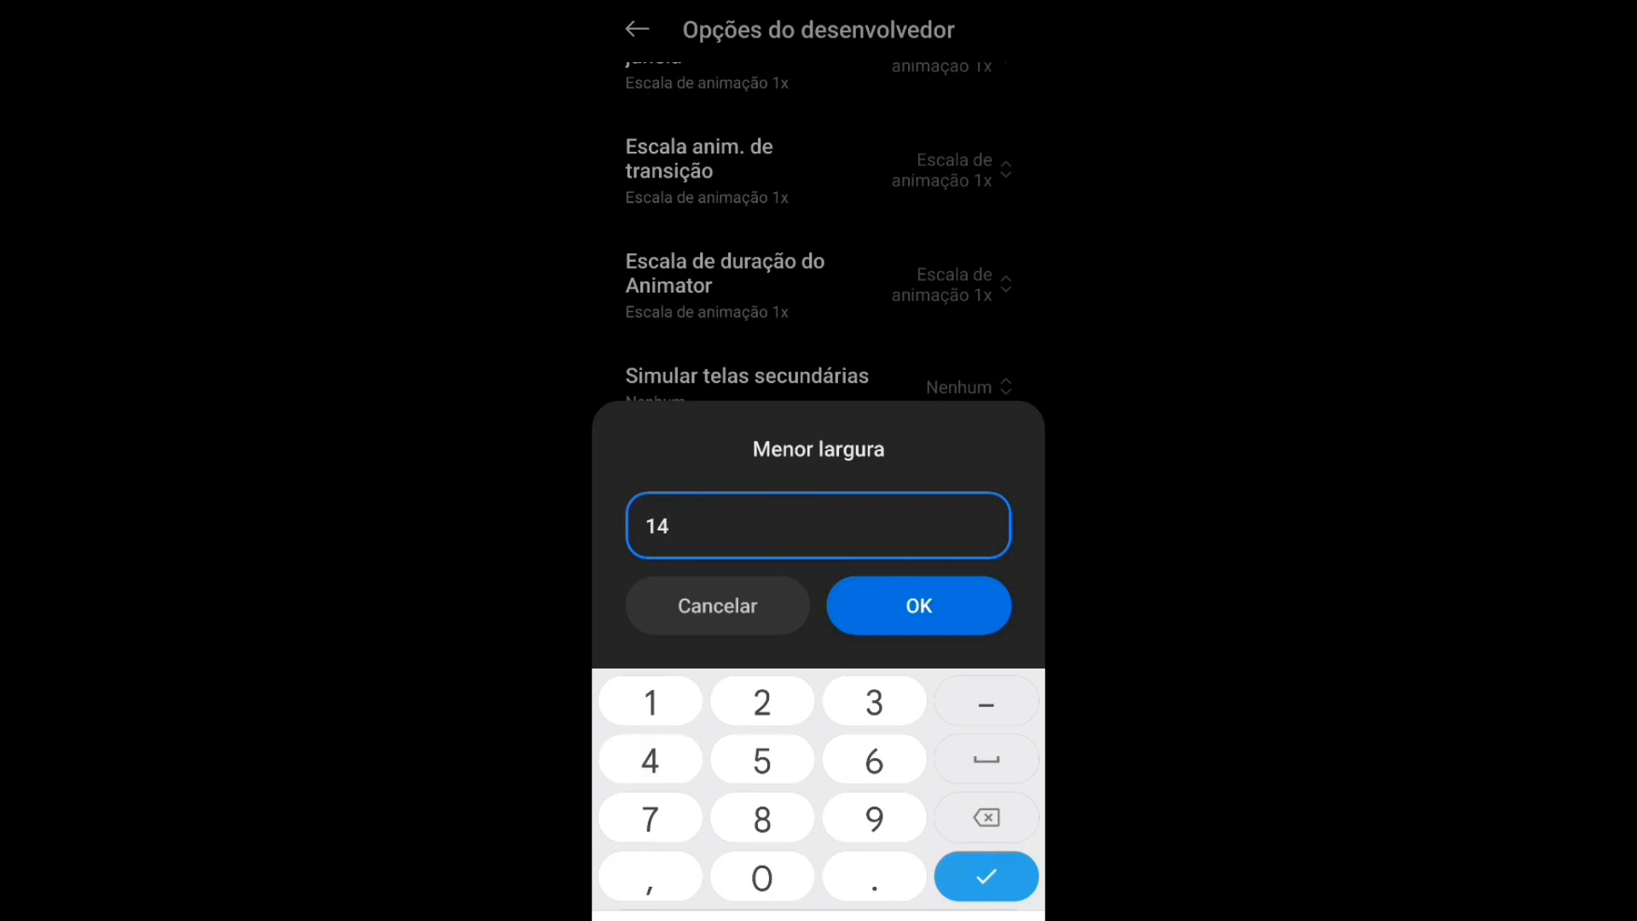
{"action": "left_click", "coordinate": [917, 606]}
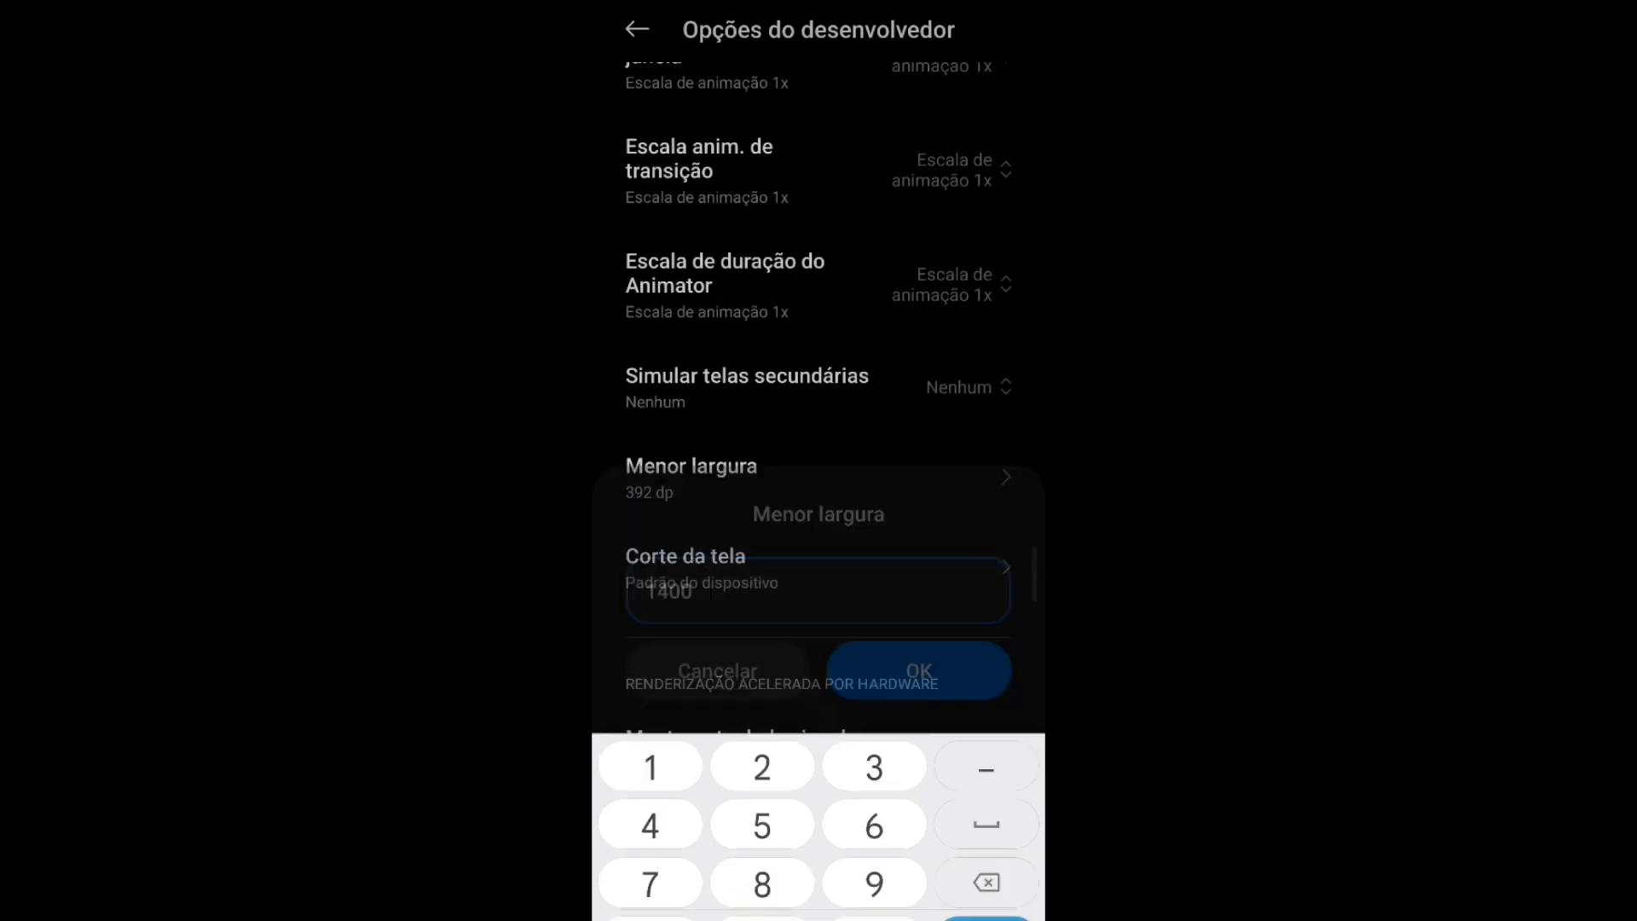
{"action": "left_click", "coordinate": [917, 671]}
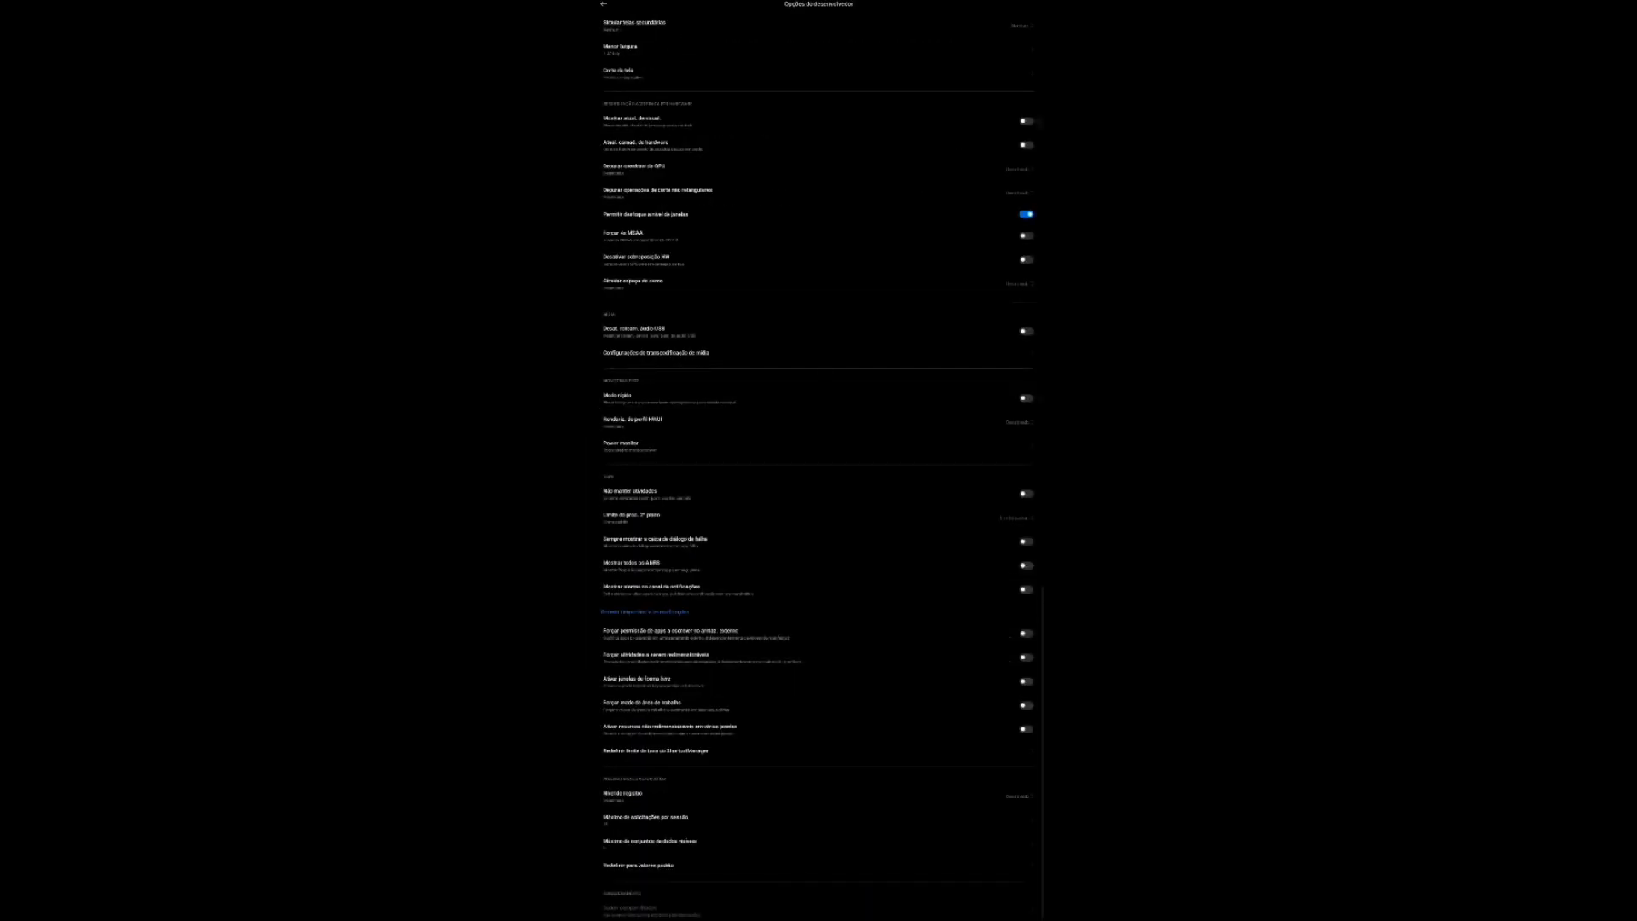